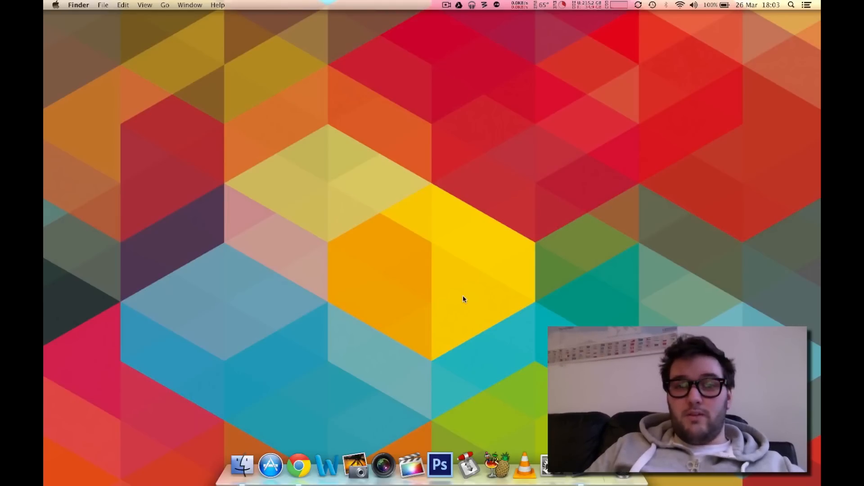
Bring Chrome to the front from the Dock and switch to the GameTrailers page
left_click(303, 466)
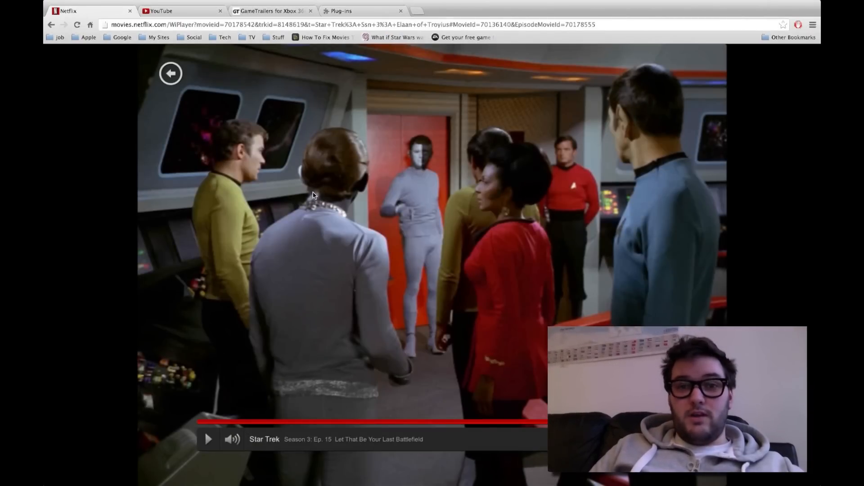
left_click(275, 10)
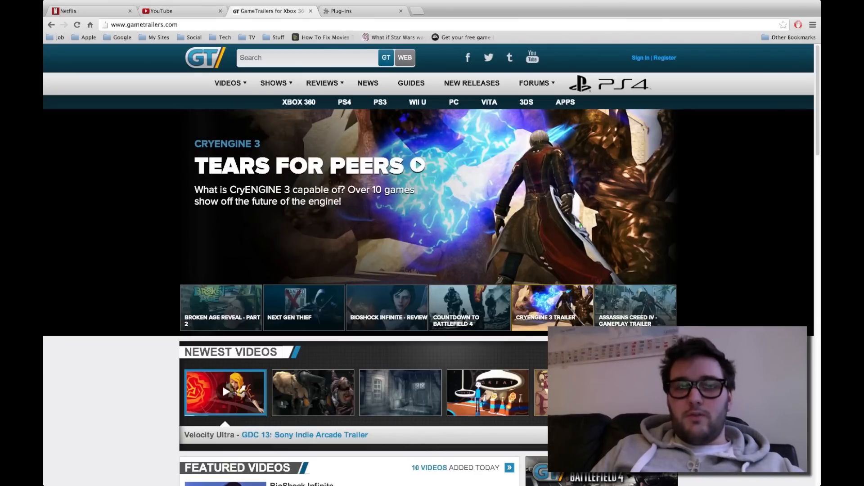
Switch to the chrome://plugins page listing the ten installed plug-ins
left_click(349, 11)
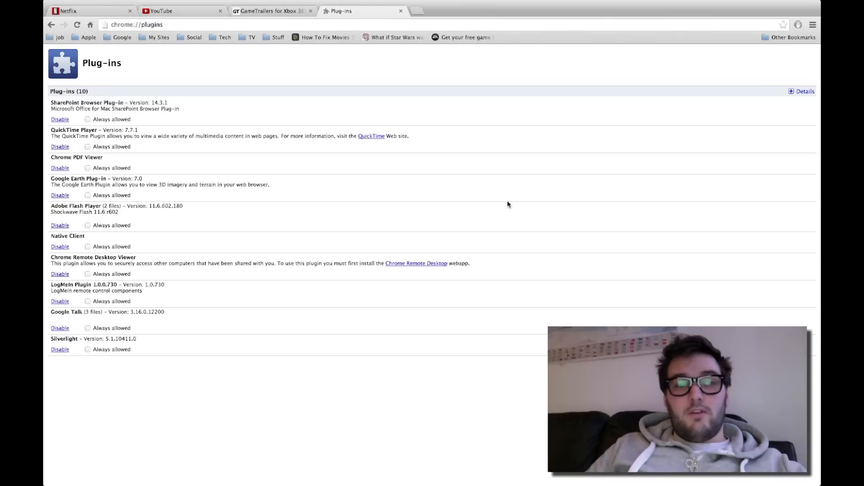
mouse_move(504, 209)
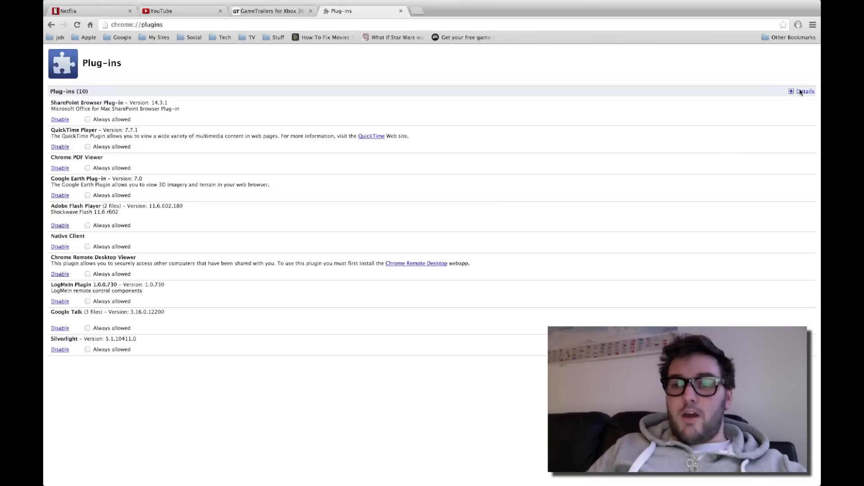
Expand plug-in details and disable the PepperFlash file under Adobe Flash Player
left_click(789, 92)
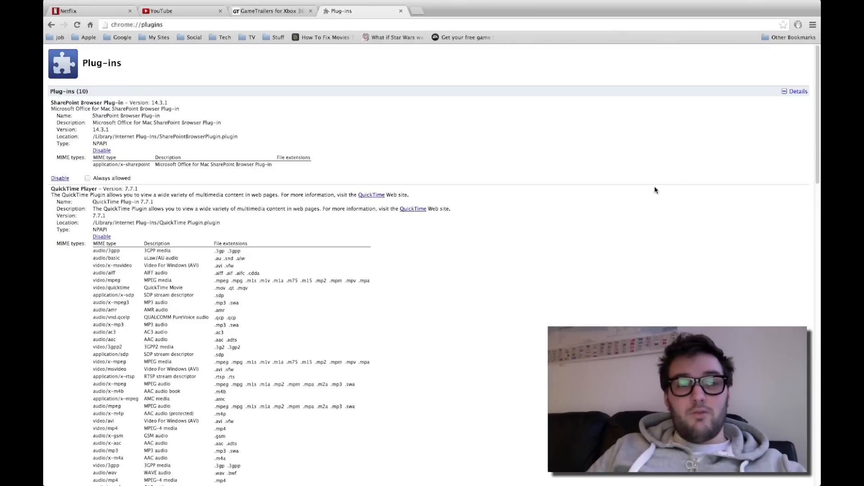
scroll("down", 3)
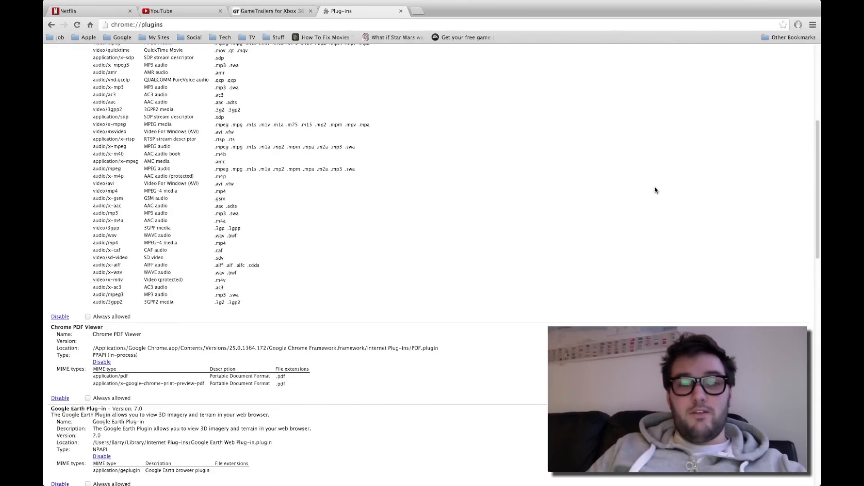
scroll("down", 3)
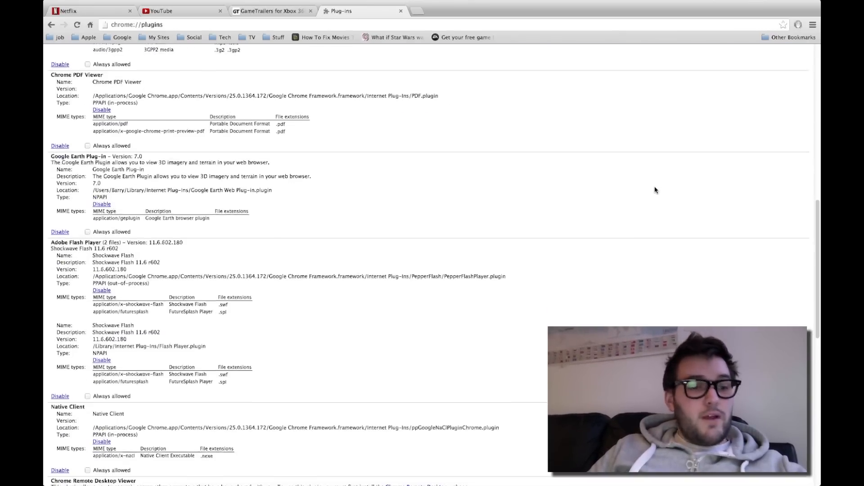
scroll("down", 3)
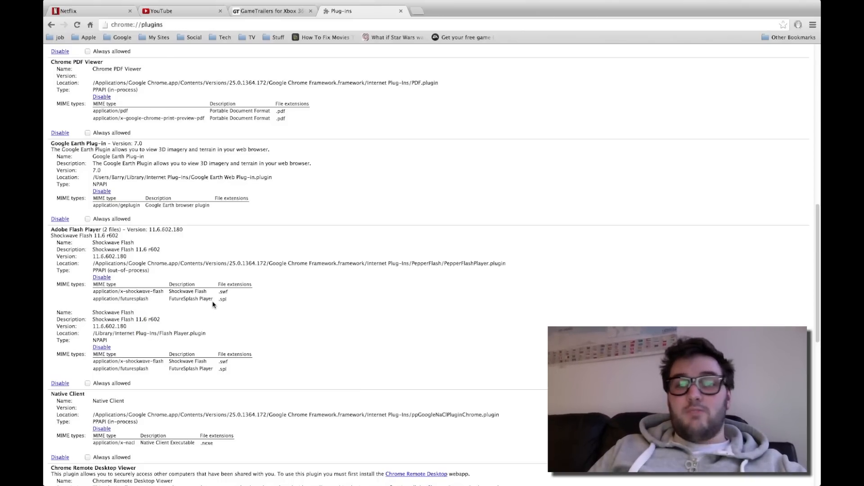
mouse_move(108, 284)
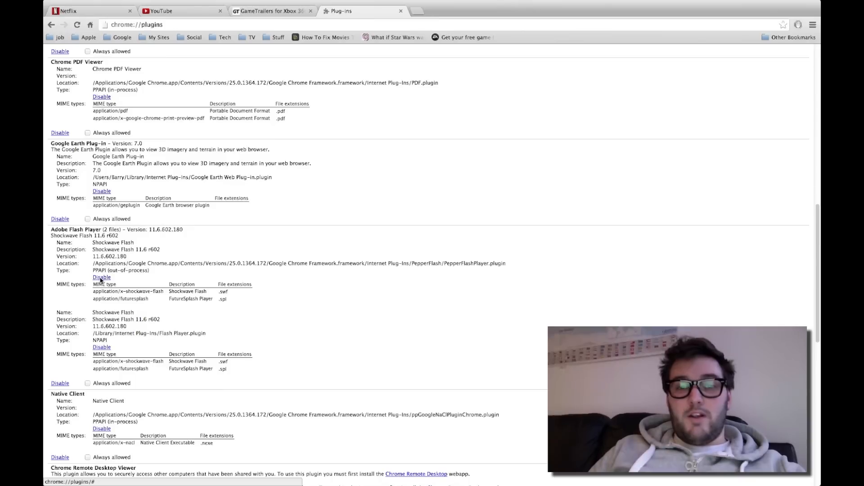
left_click(101, 277)
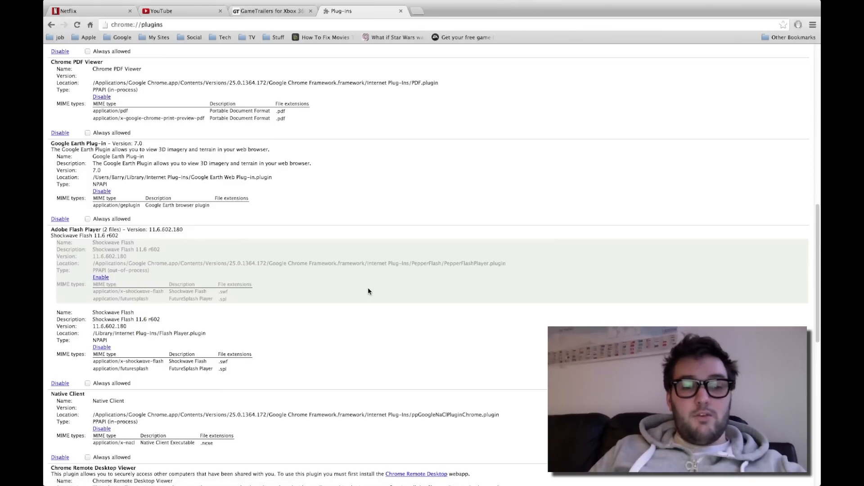